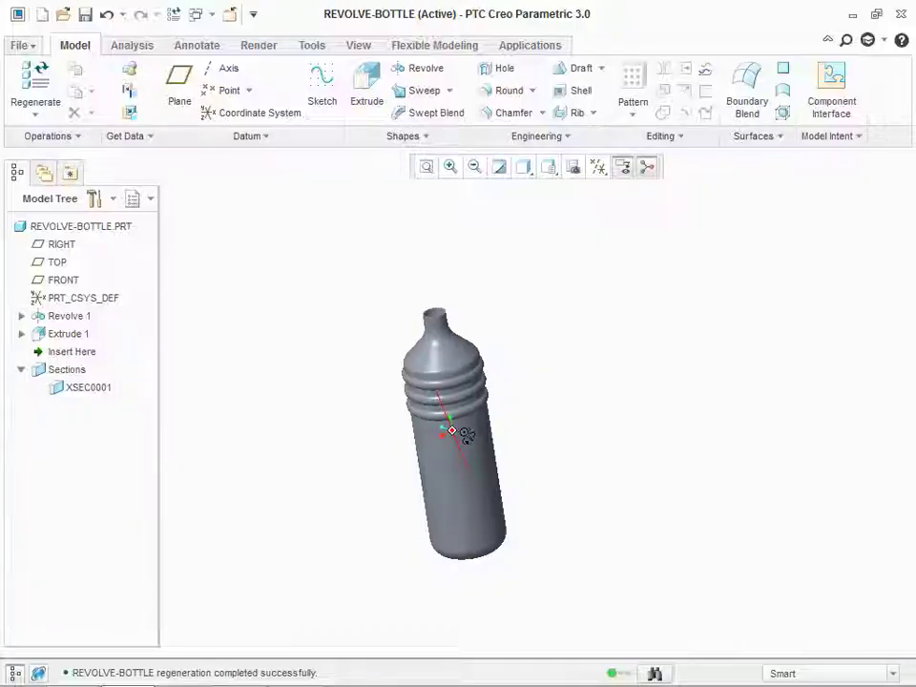
Close the old model and create solid part 'revolve-bottle' on the mmns_part_solid template
drag(468, 439, 454, 429)
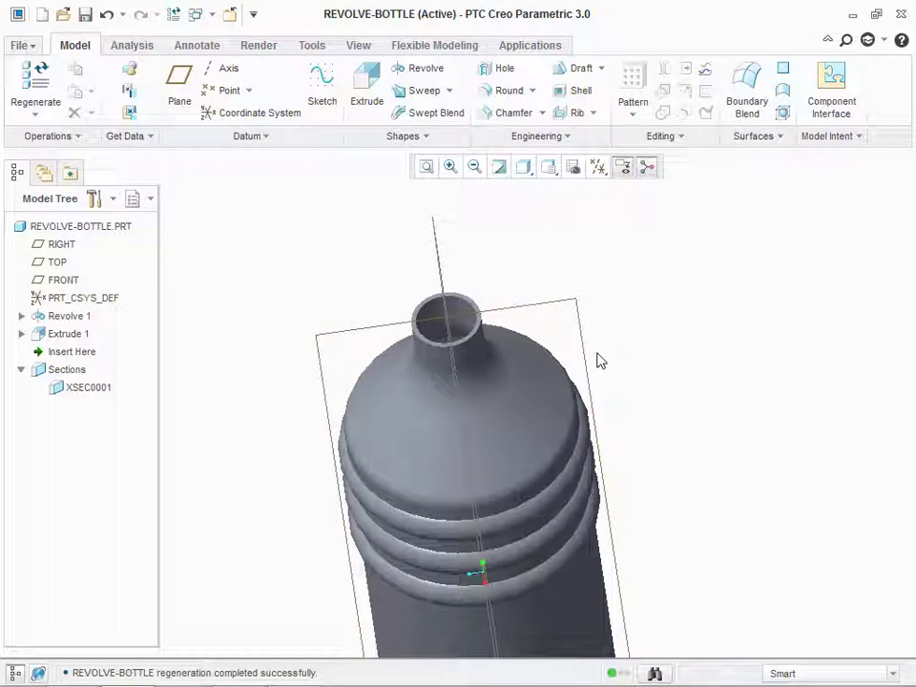
click(226, 86)
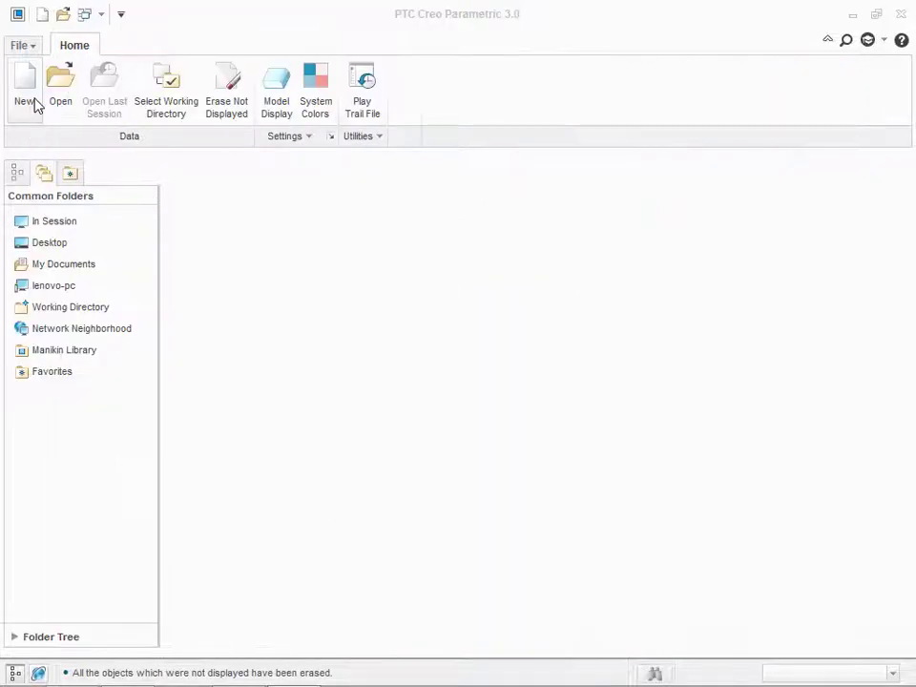
click(24, 91)
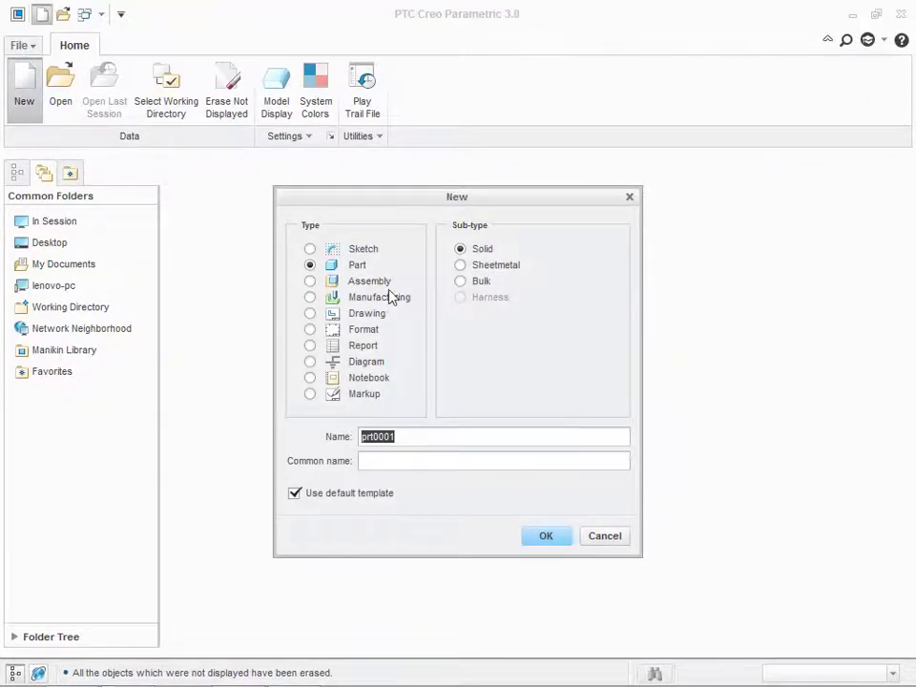
click(294, 493)
text(revolve-bottle)
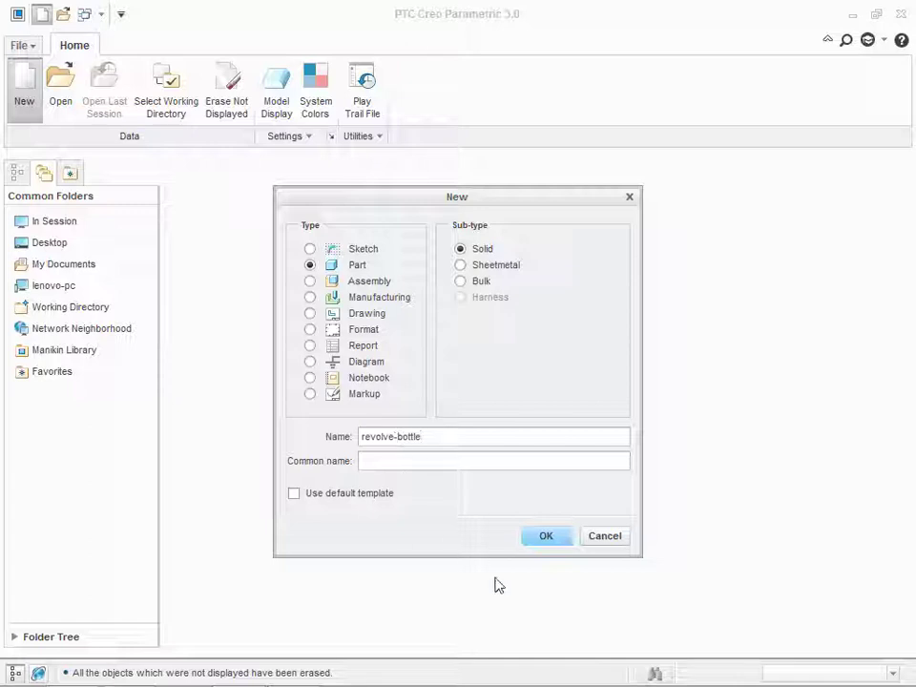
click(546, 535)
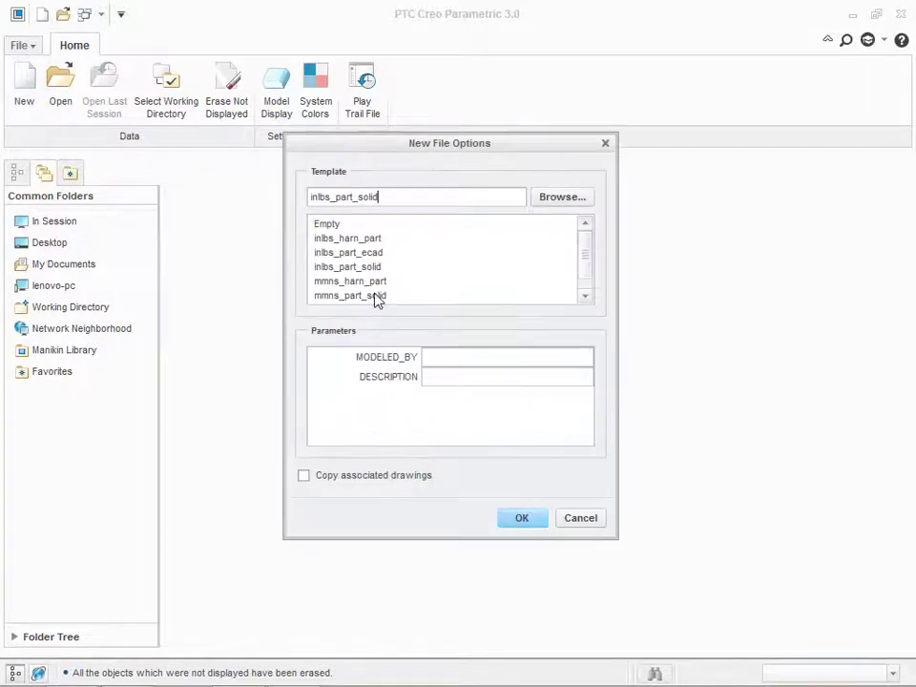
click(523, 518)
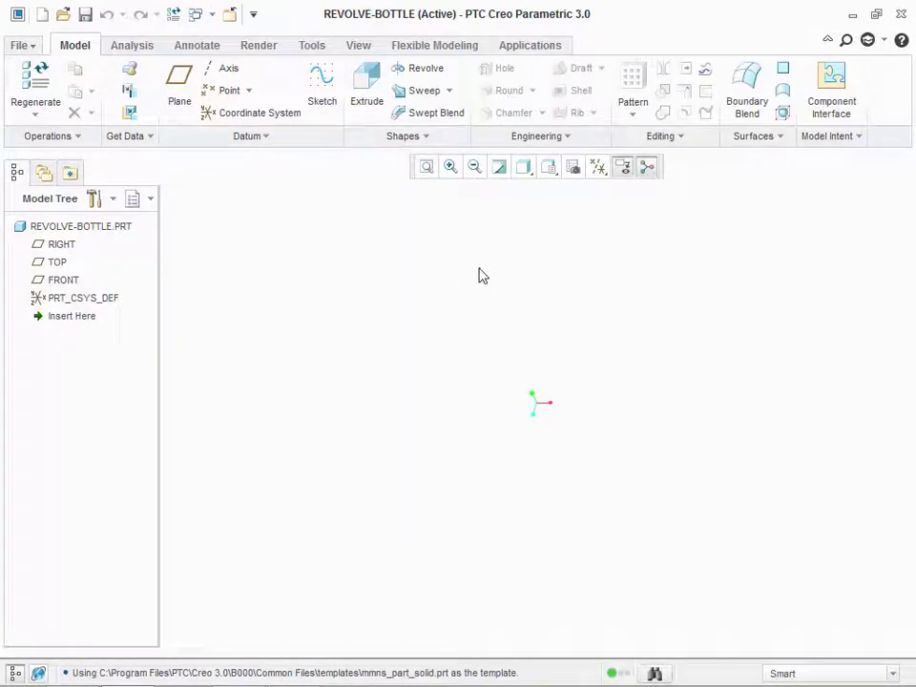
mouse_move(426, 68)
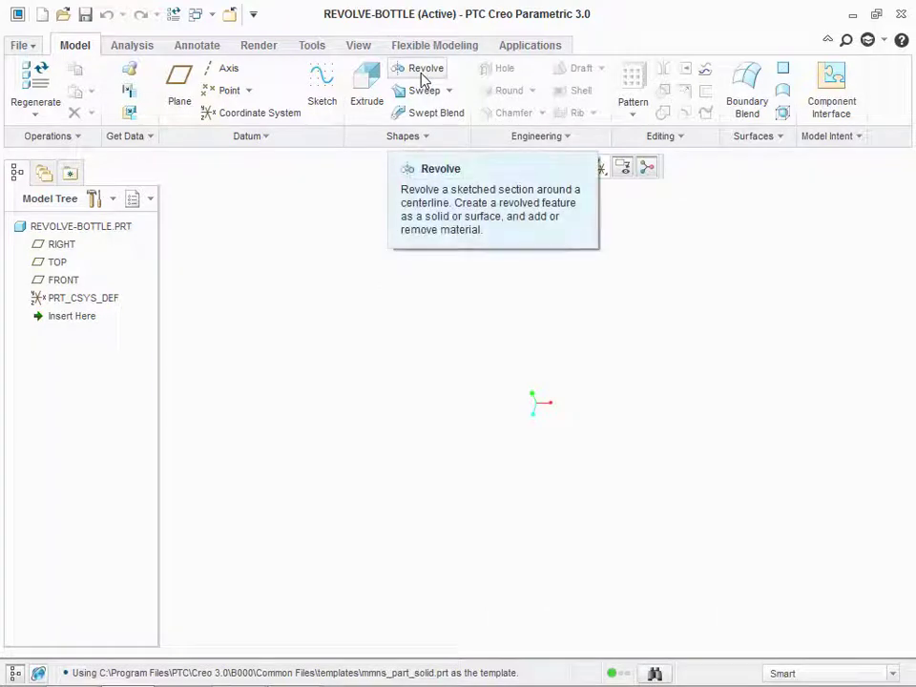
Sketch the ribbed bottle half-profile for Revolve, deleting a conflicting dimension, and preview 360 degrees
click(426, 68)
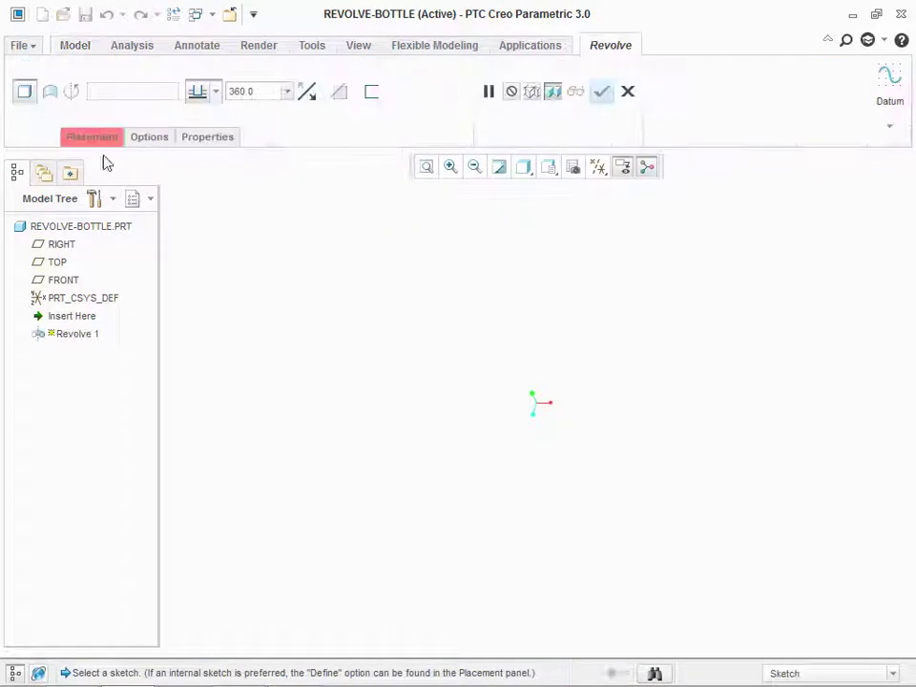
click(63, 280)
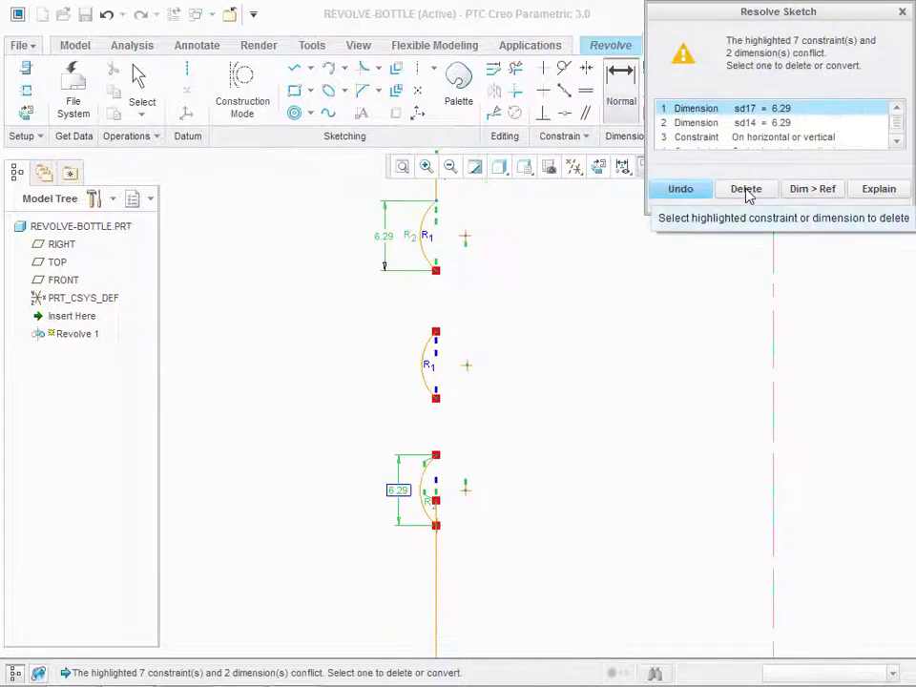
click(747, 188)
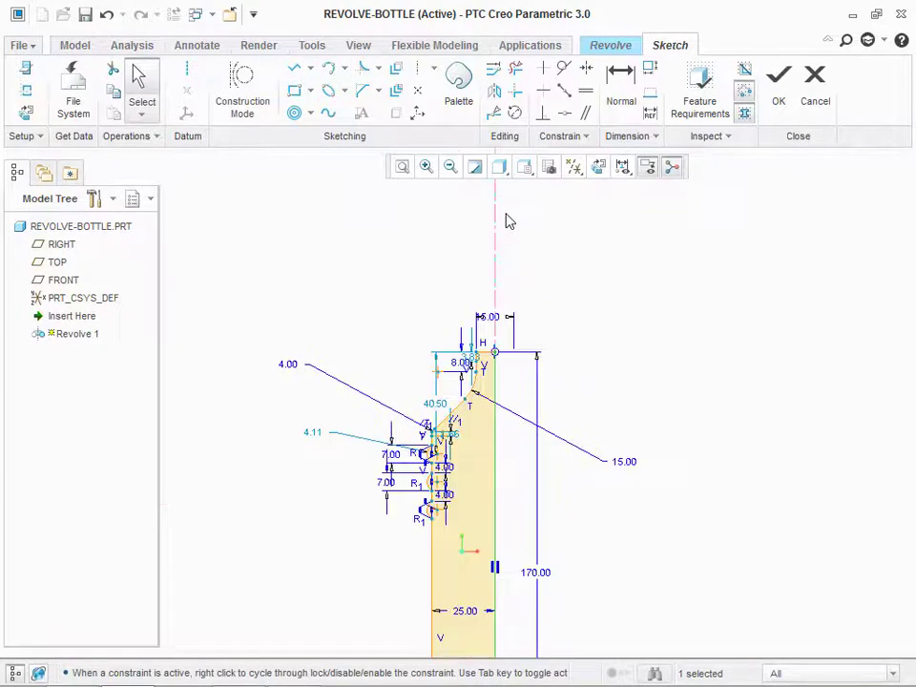
mouse_move(733, 199)
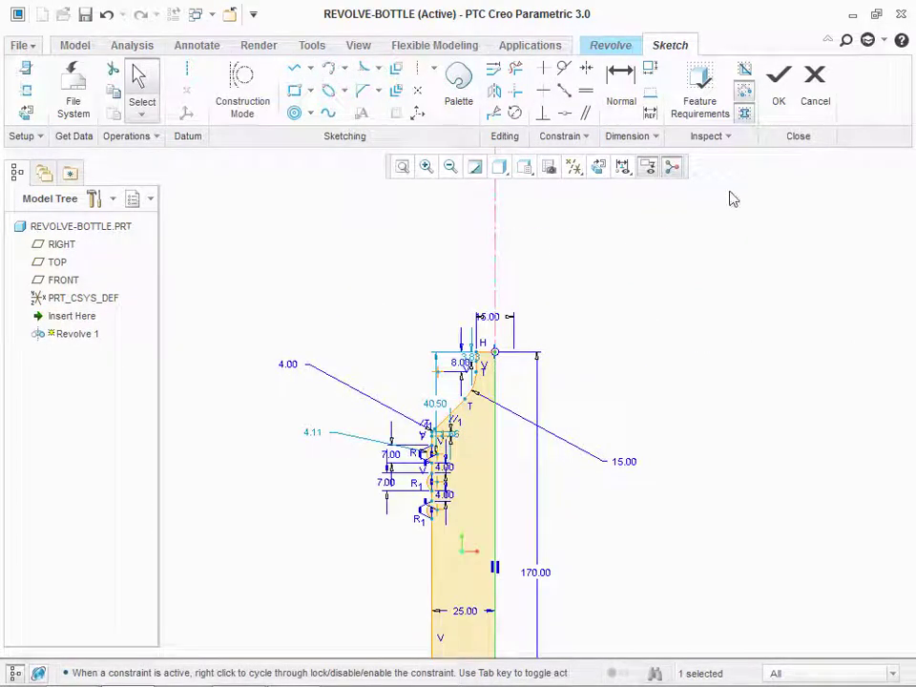
click(778, 81)
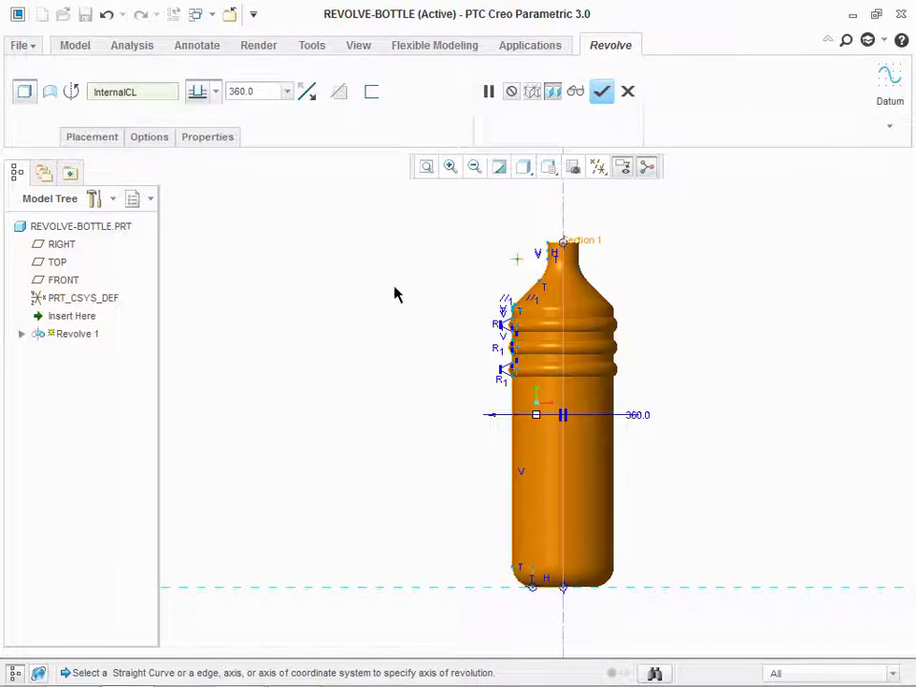
click(601, 91)
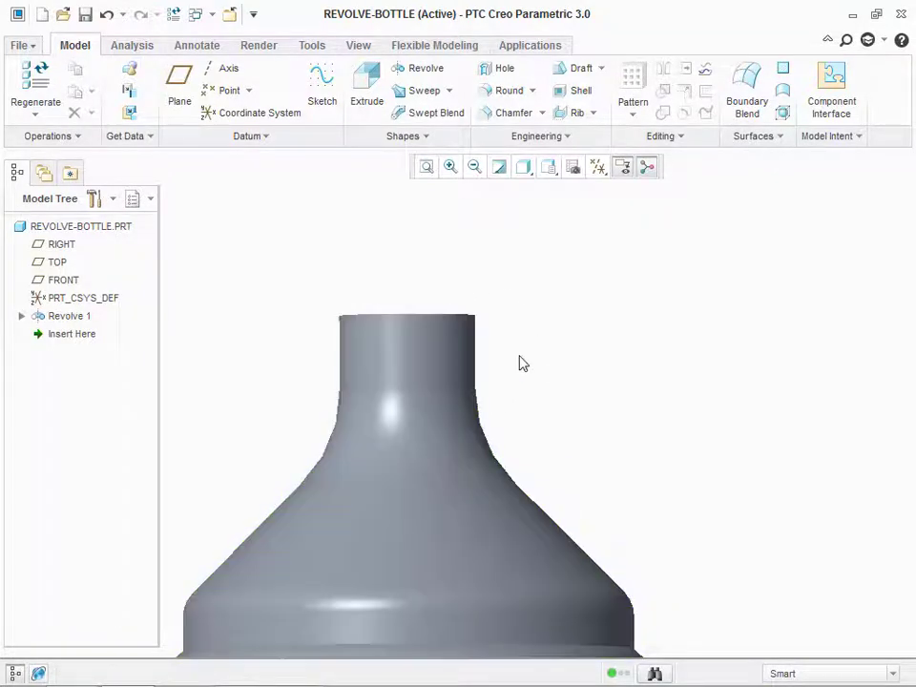
mouse_move(545, 329)
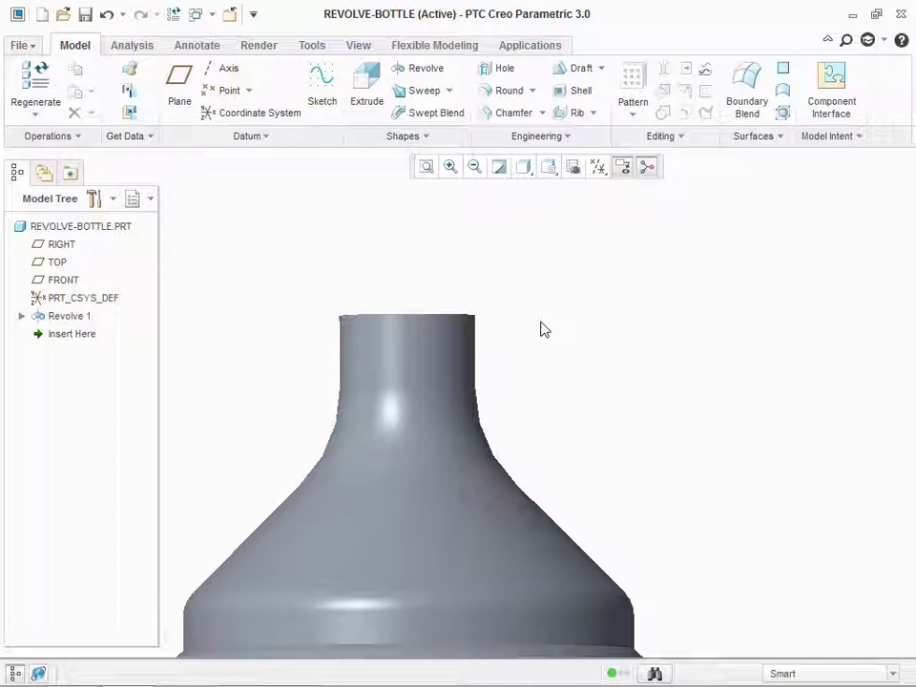
mouse_move(568, 275)
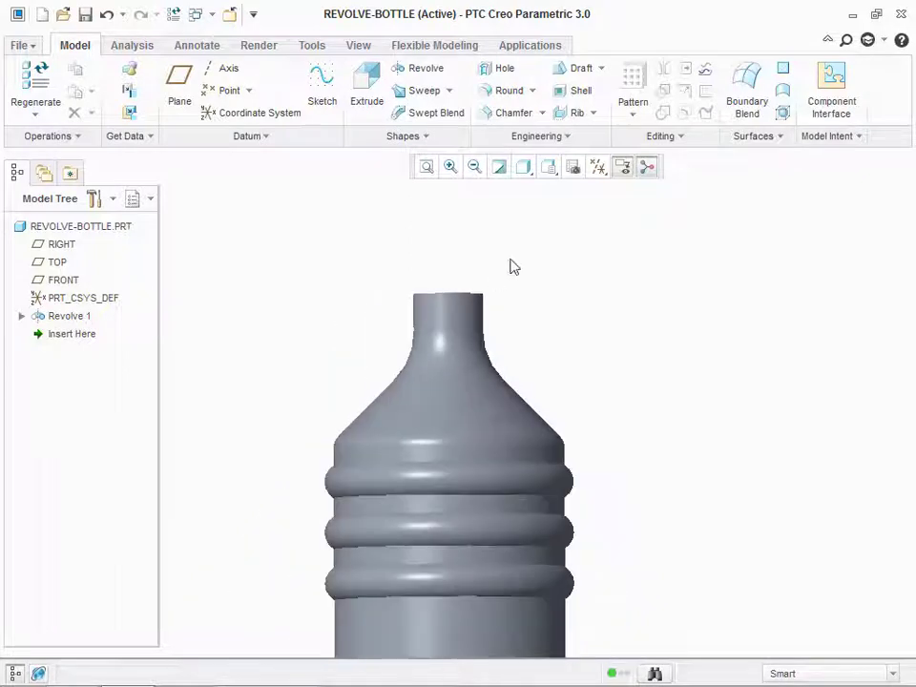
mouse_move(572, 197)
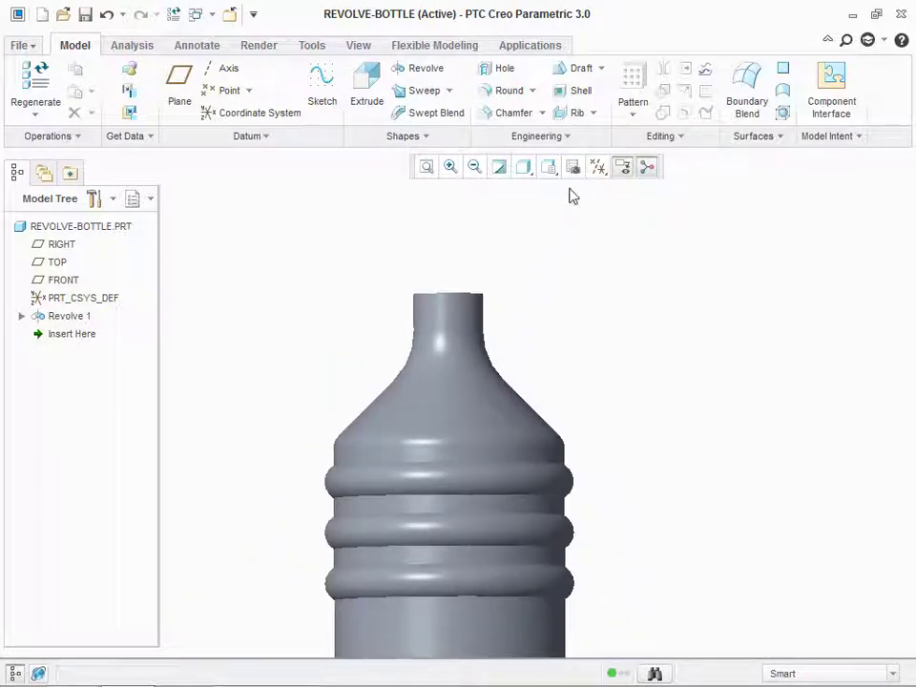
mouse_move(573, 167)
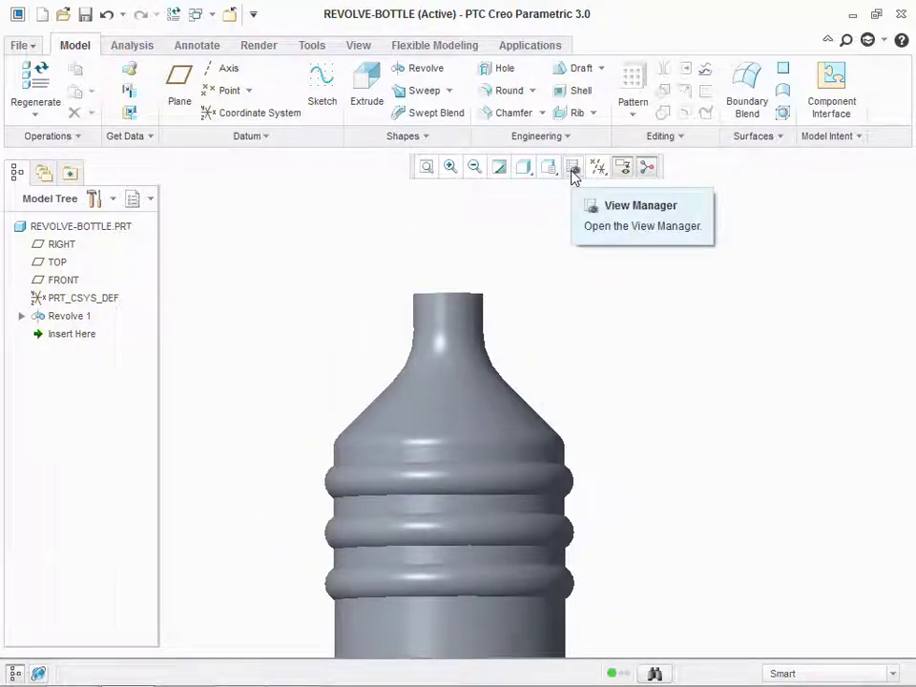
click(574, 166)
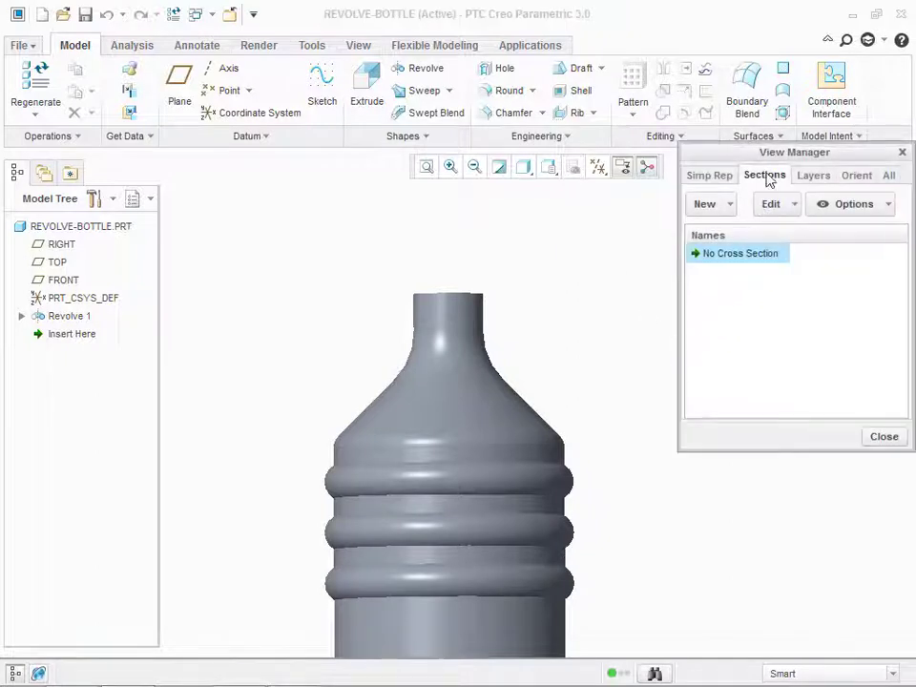
Create planar section Xsec0001 through the RIGHT plane and leave it active
click(705, 203)
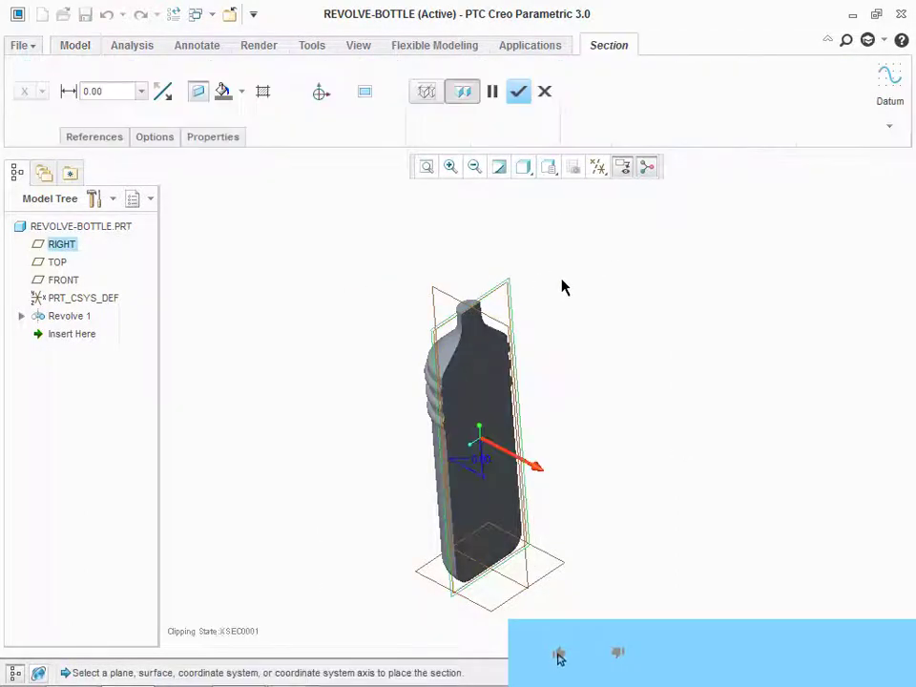
click(518, 91)
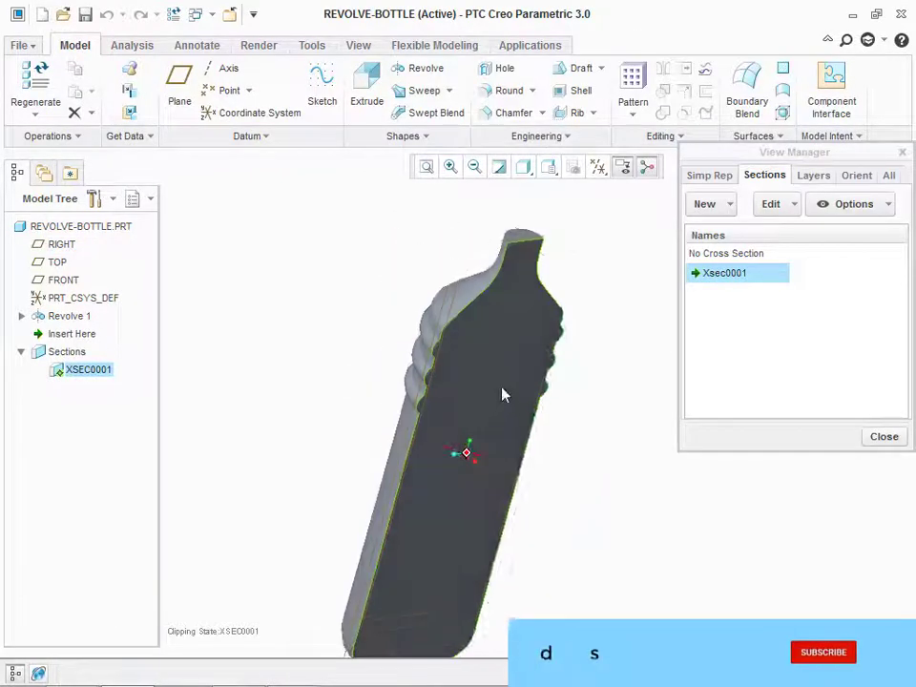
click(736, 253)
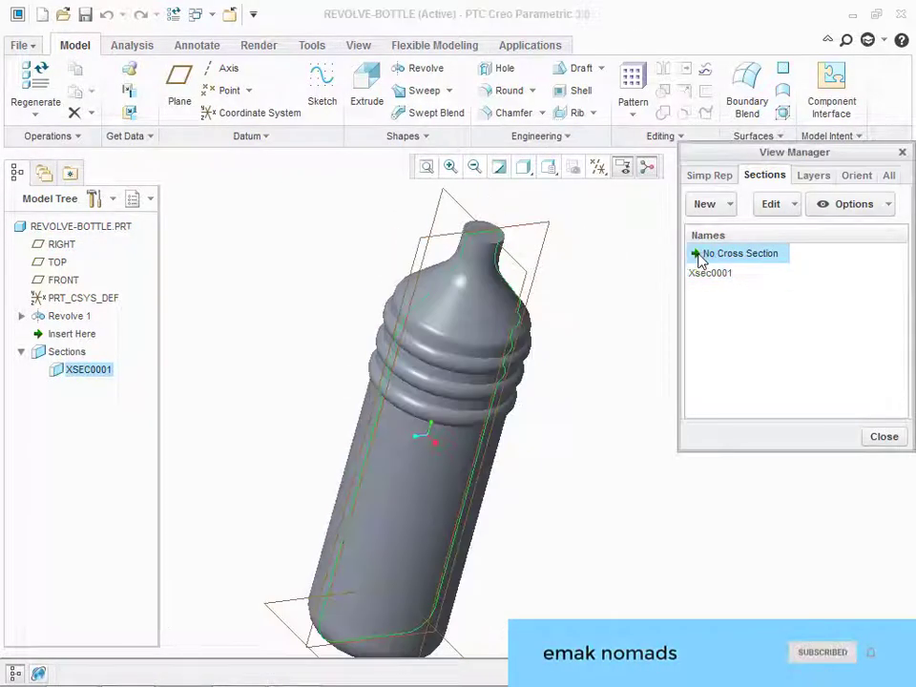
double_click(724, 273)
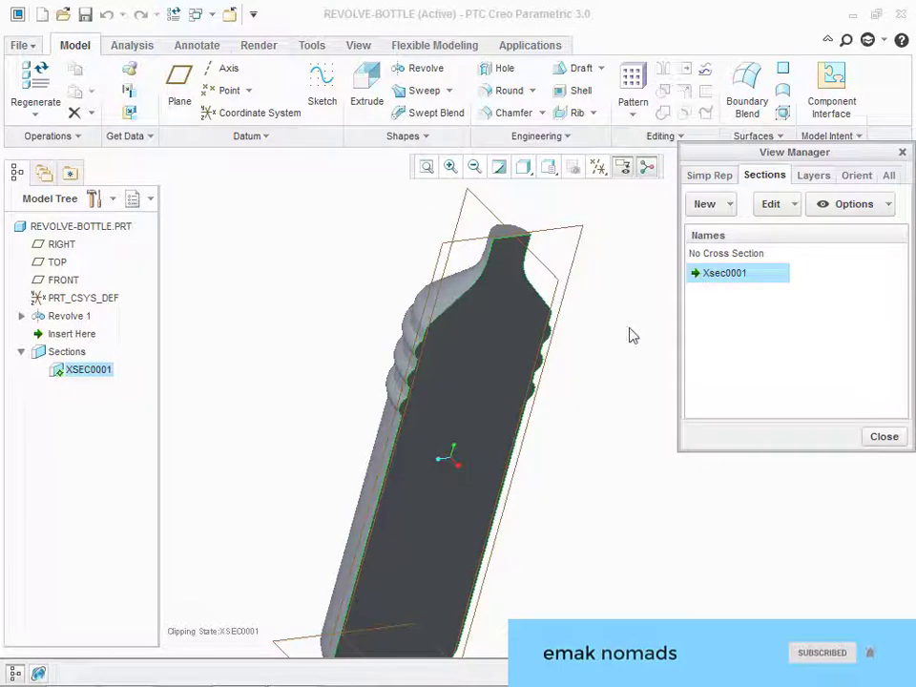
click(883, 436)
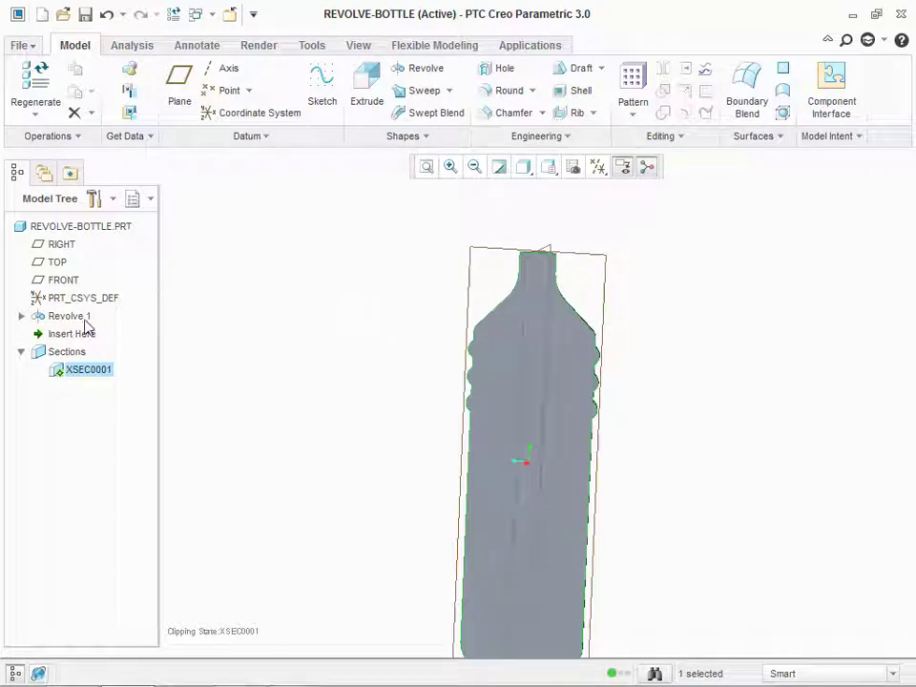
Redefine Revolve 1 with Thicken Sketch at 1.00 so the bottle becomes hollow
right_click(68, 315)
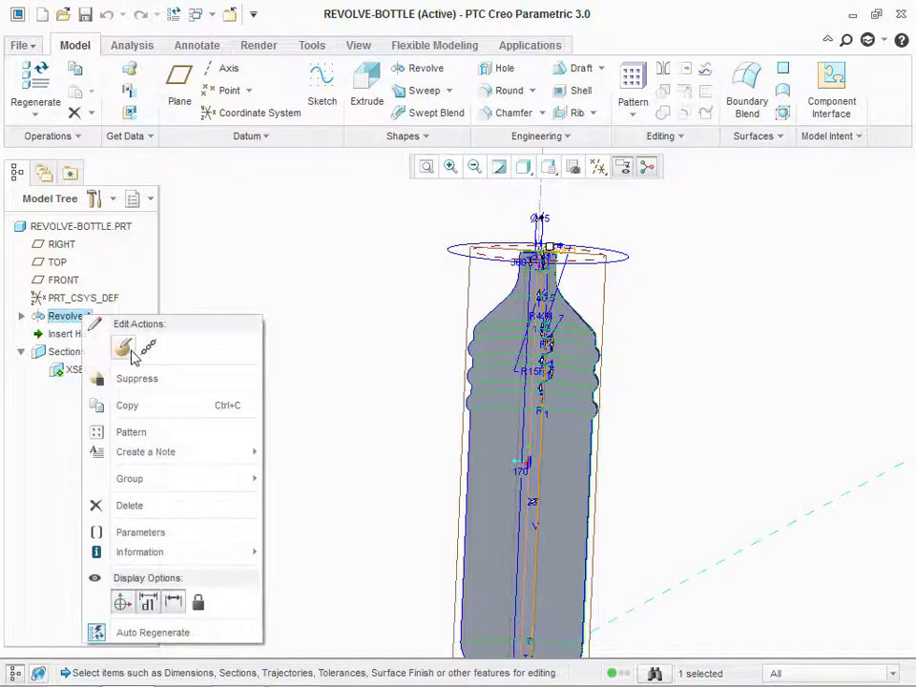
click(125, 347)
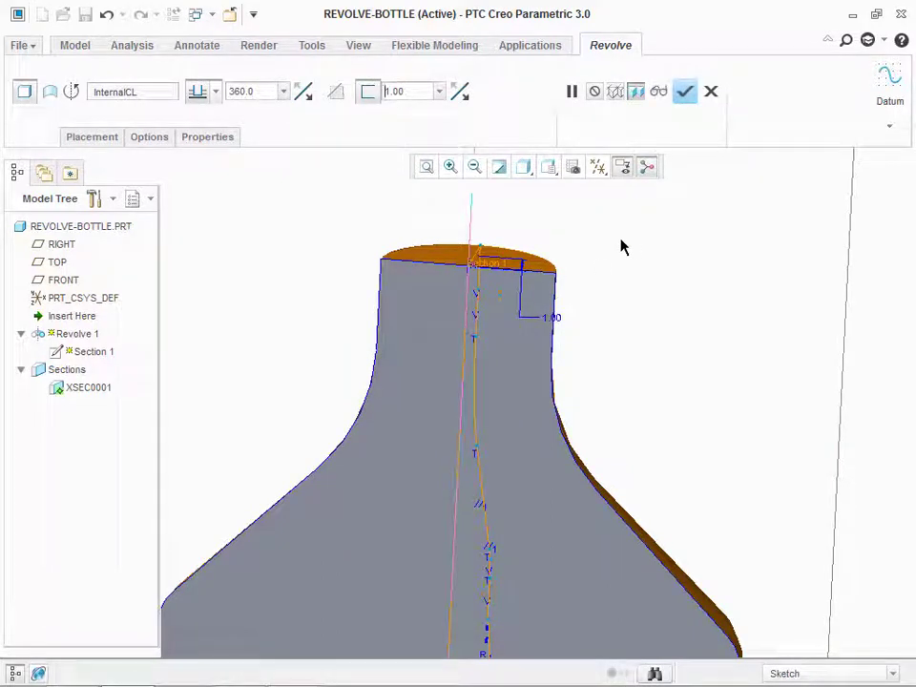
click(686, 91)
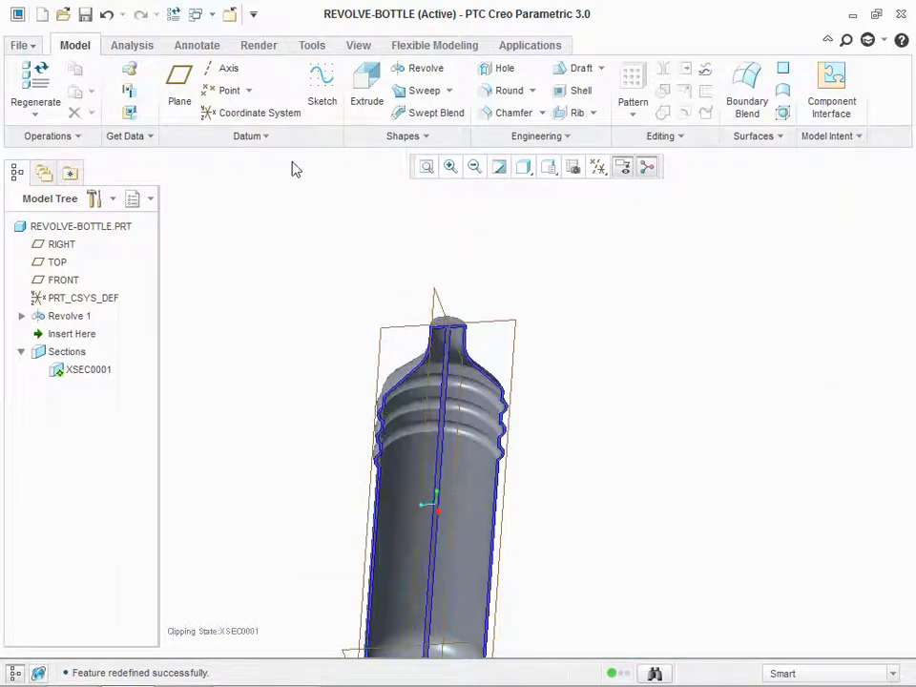
Cut a circular hole along the axis with Extrude 1 to open the bottle neck
click(367, 86)
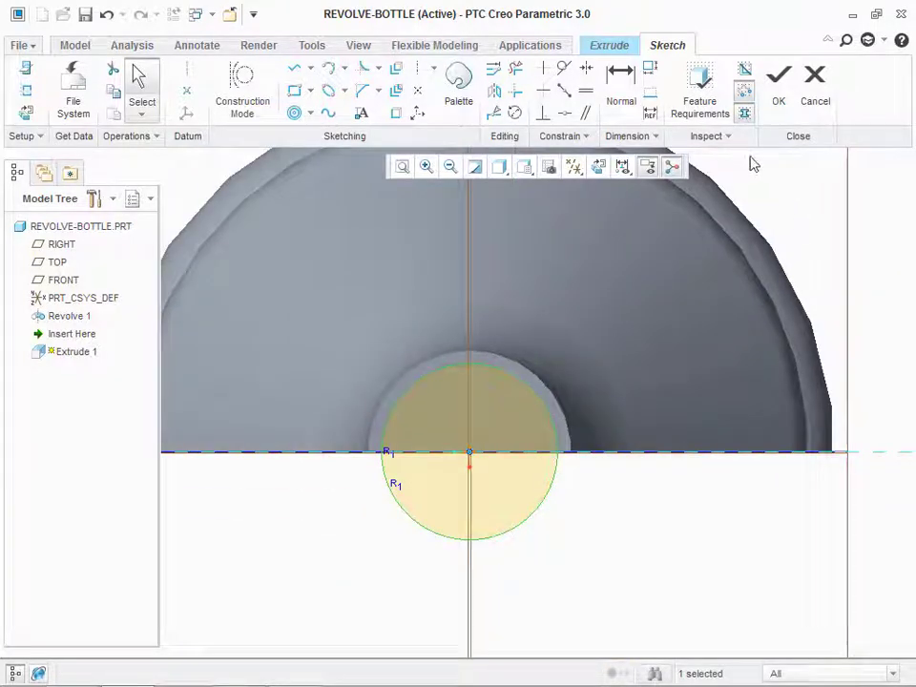
click(779, 74)
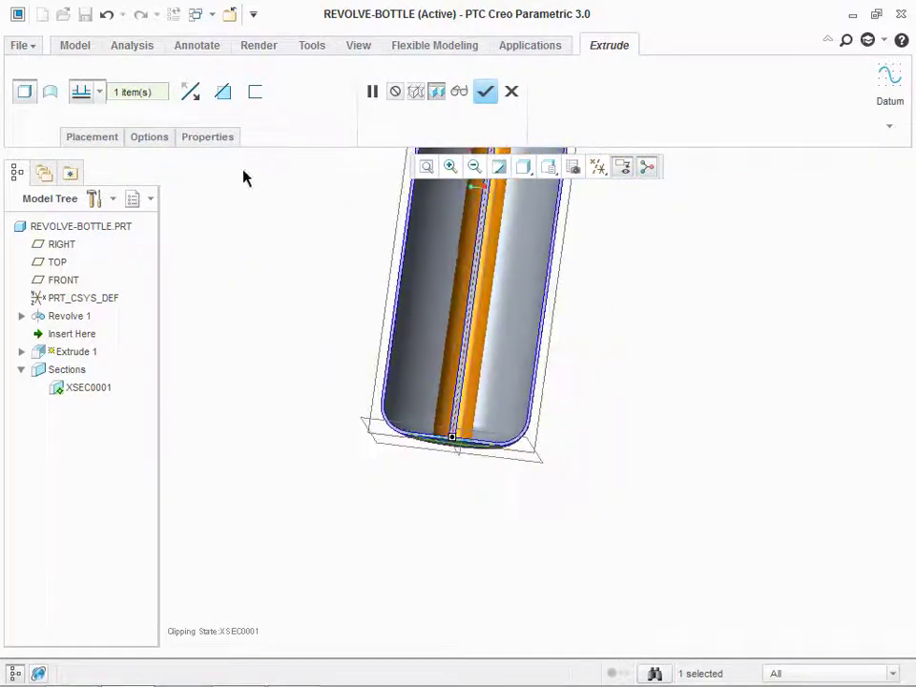
click(485, 91)
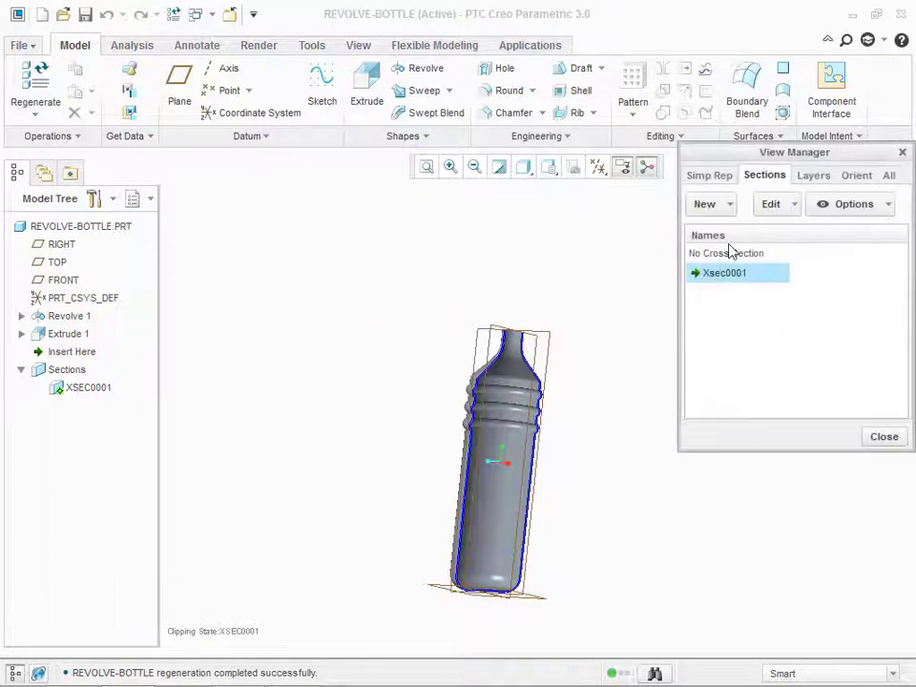
Set No Cross Section and close View Manager to show the whole uncut bottle
click(883, 436)
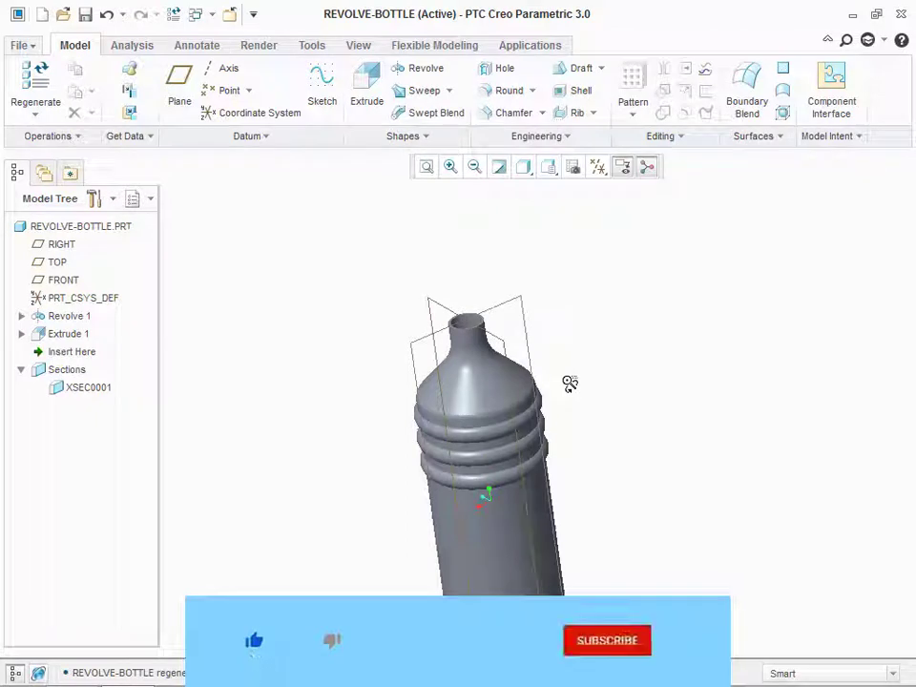
click(607, 640)
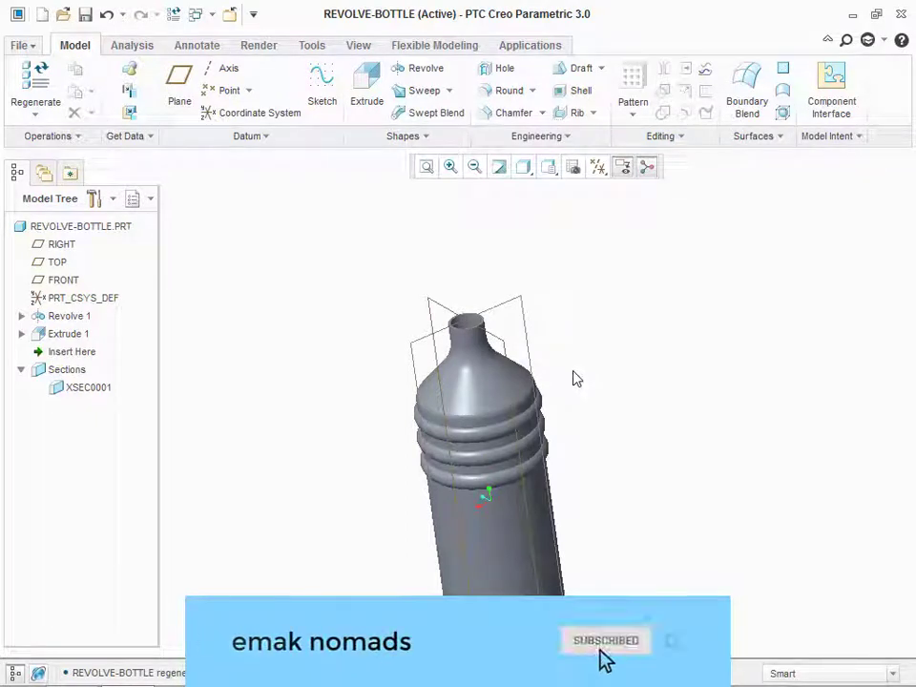
mouse_move(676, 655)
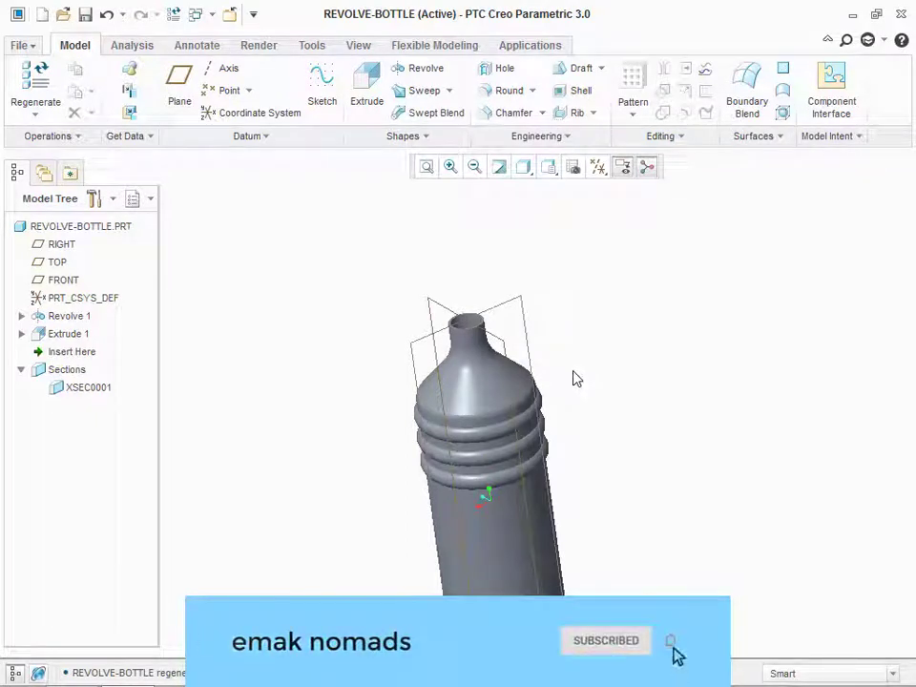